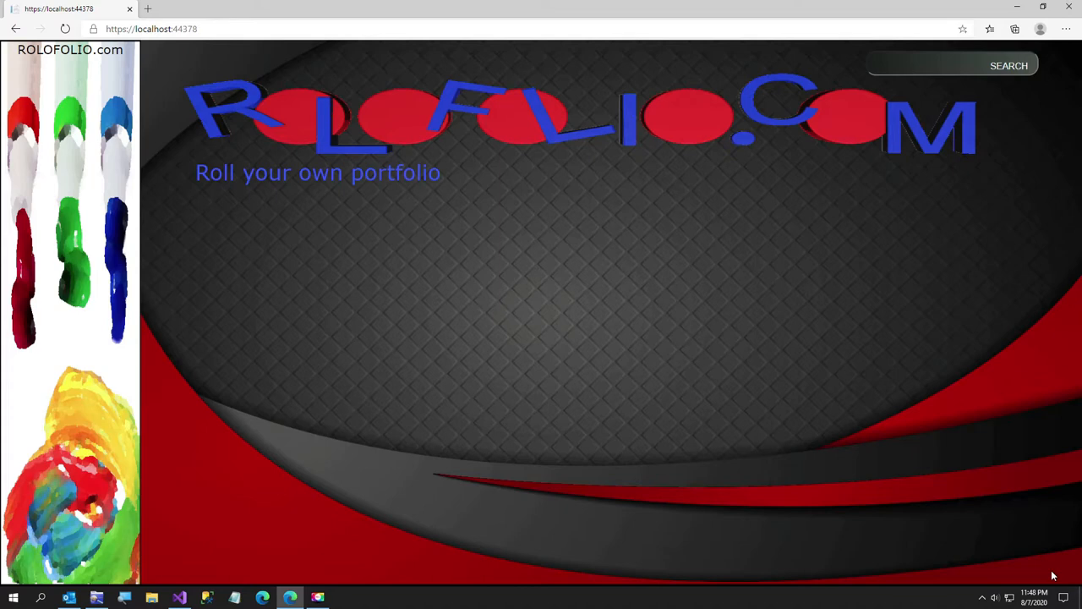
mouse_move(937, 116)
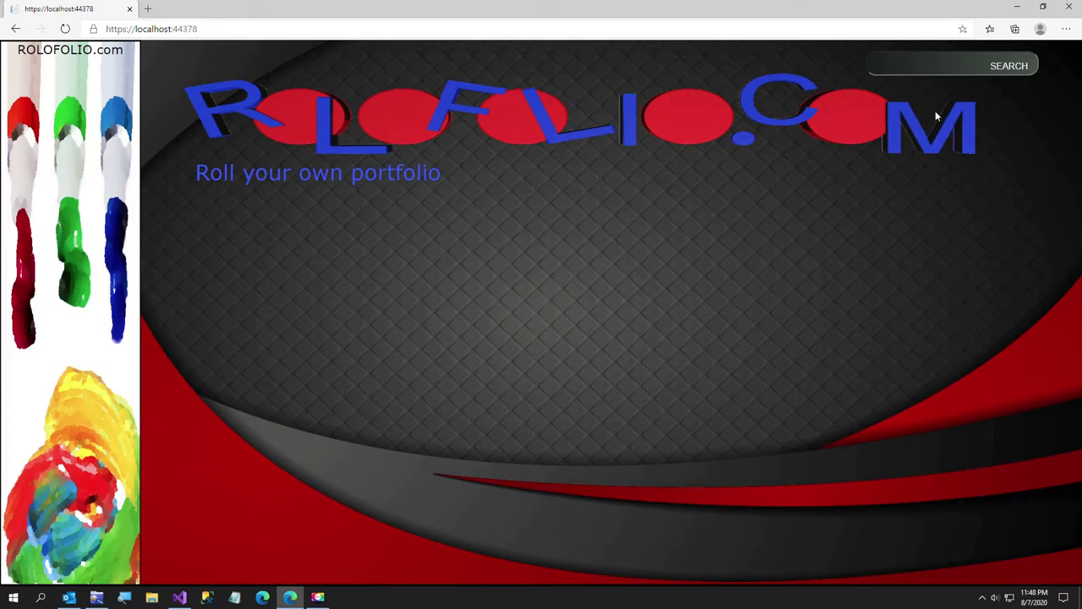
mouse_move(919, 65)
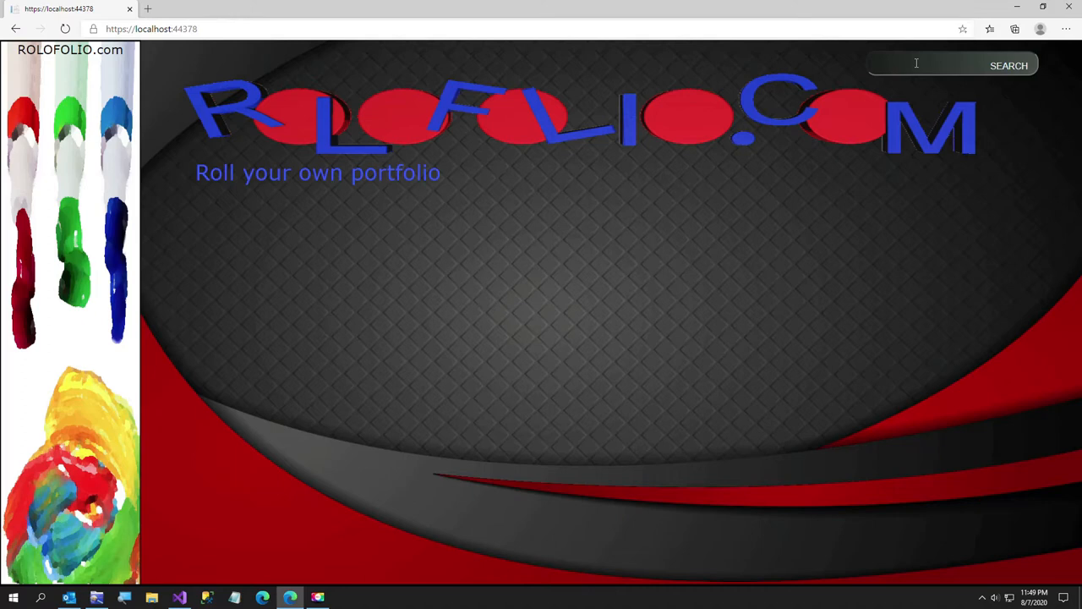
Step: Switch to Visual Studio and bring up NuGet package management for the Rolofolio project
type("tsdf")
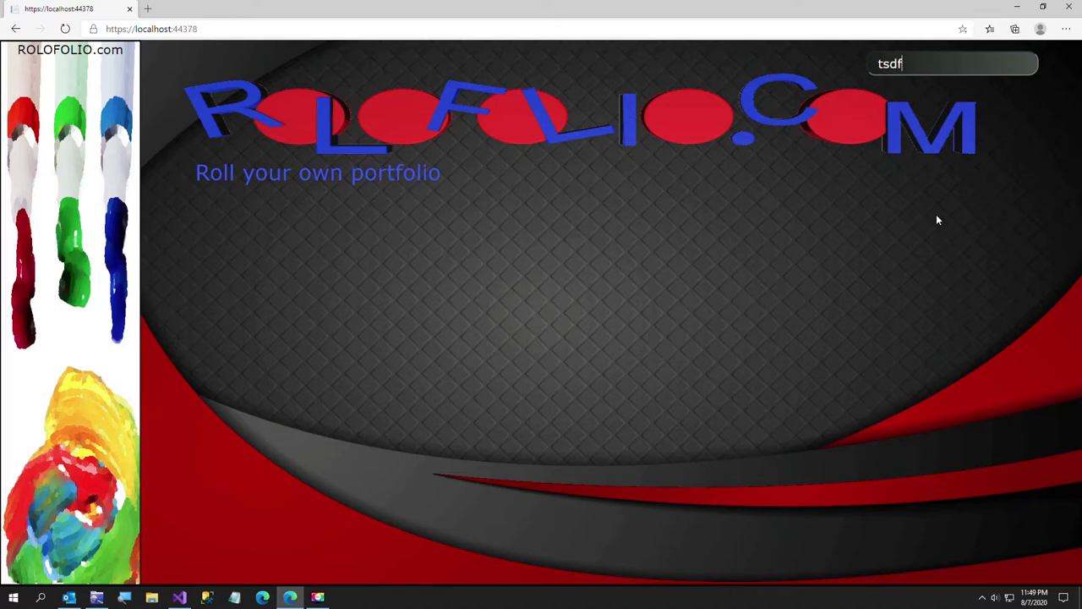
type("s")
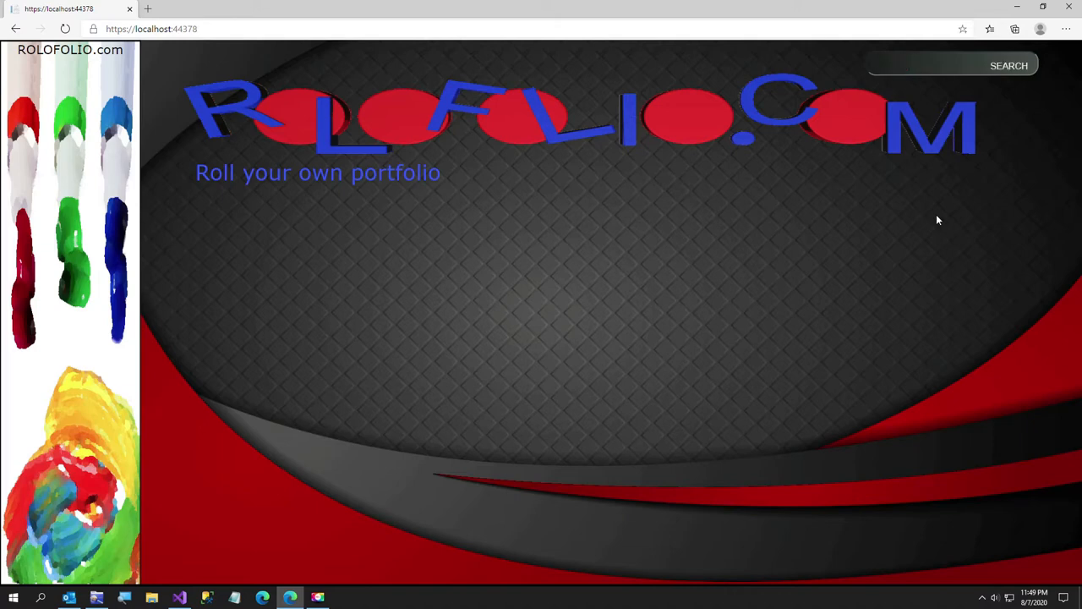
left_click(929, 64)
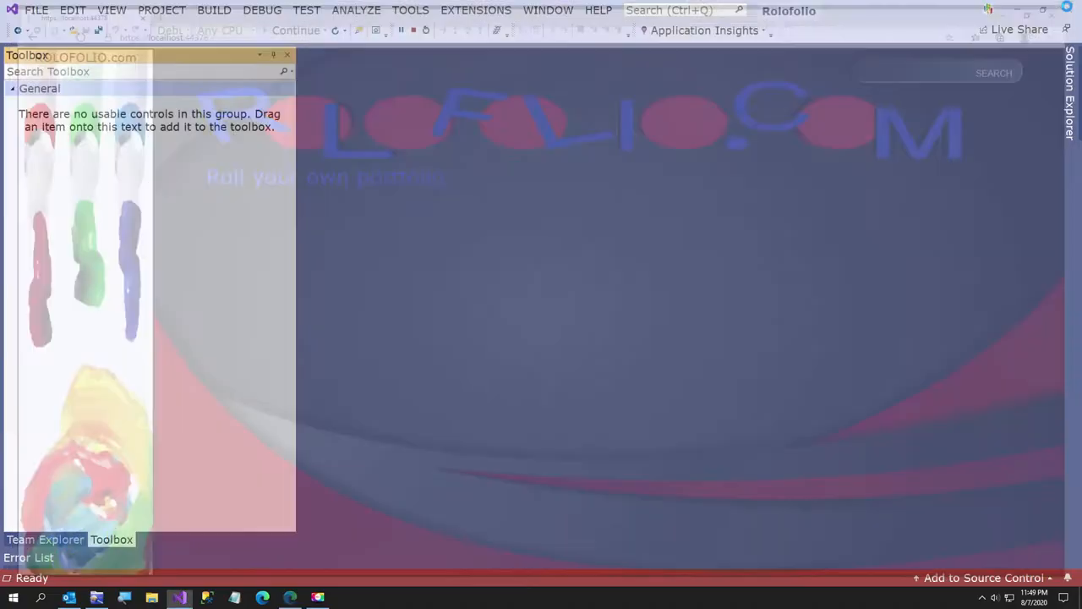
left_click(202, 539)
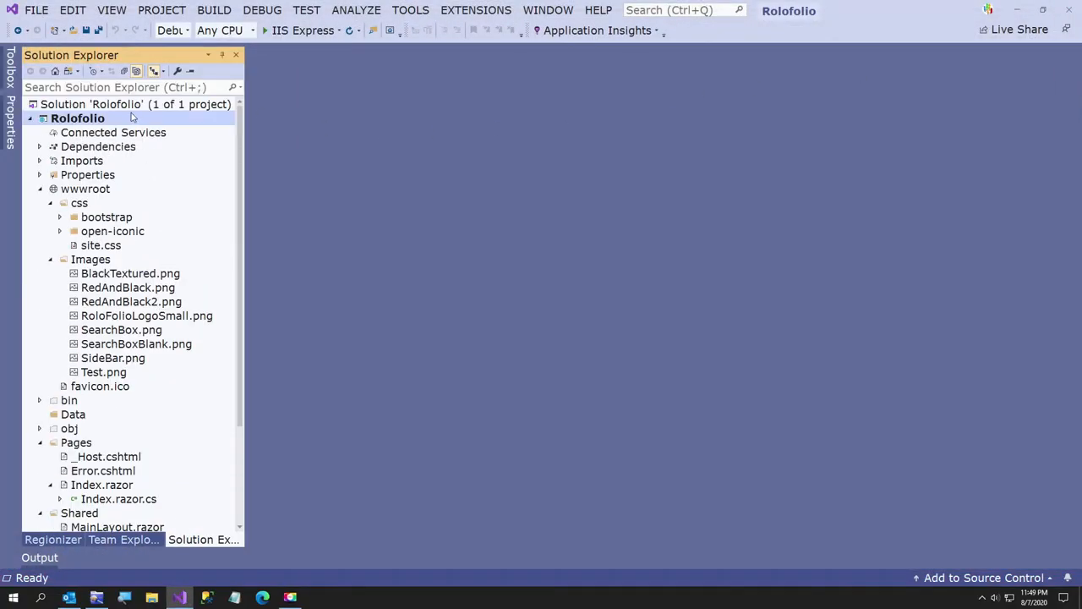
right_click(78, 119)
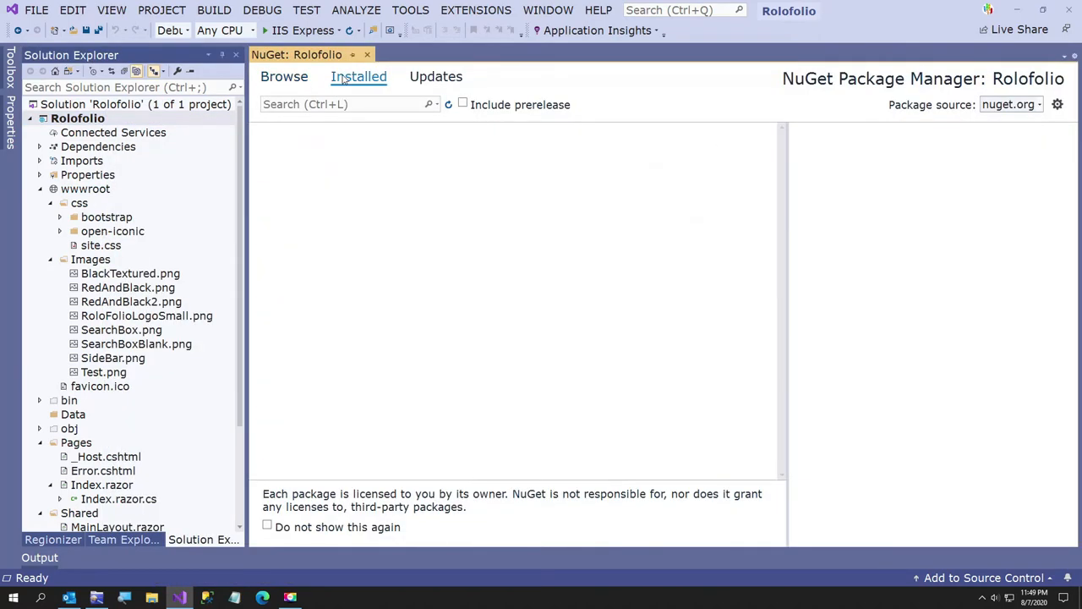
Step: Confirm BlazorStyled 3.0.0 under Installed and Browse, then close the package manager
left_click(359, 76)
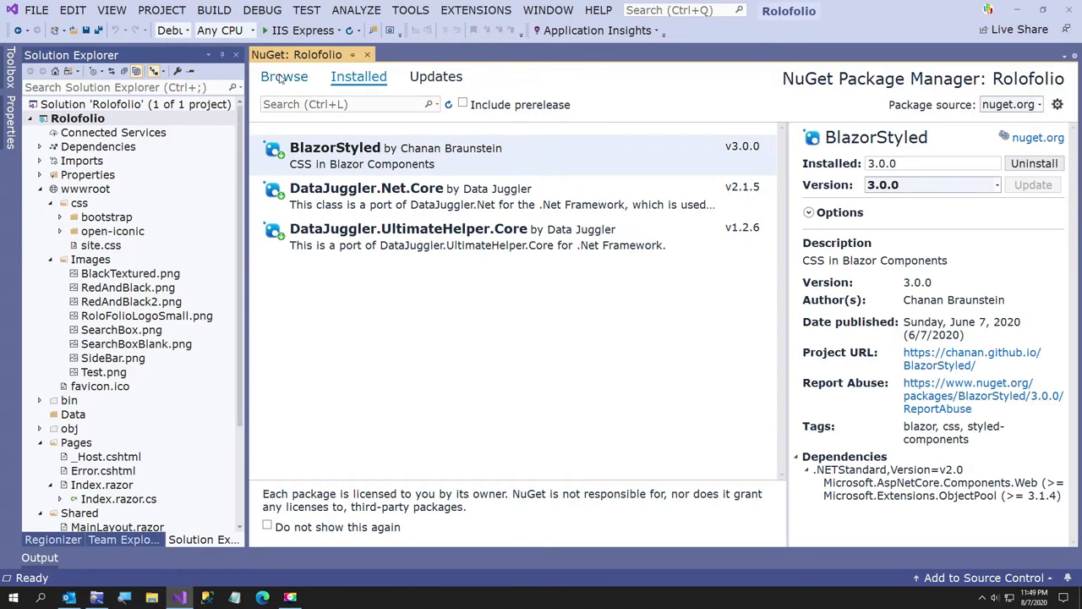
left_click(284, 76)
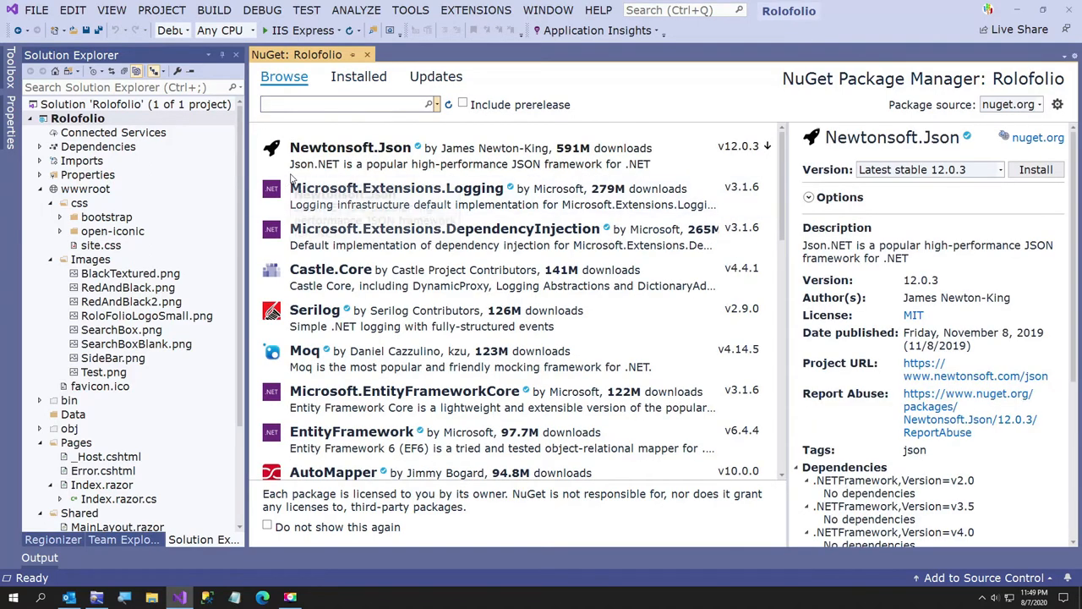
type("BlazorStyled")
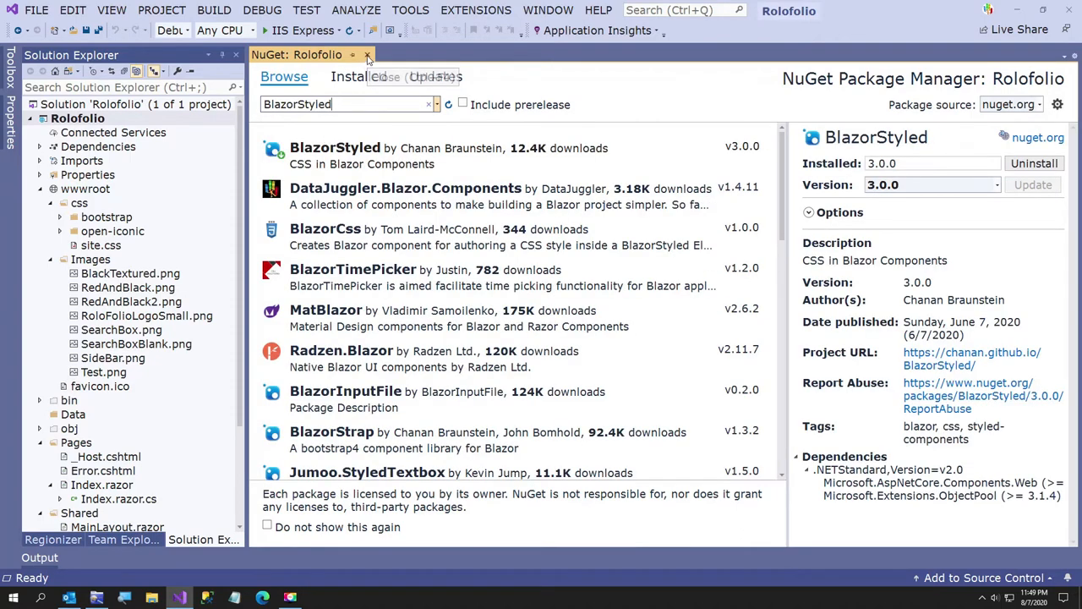
left_click(368, 54)
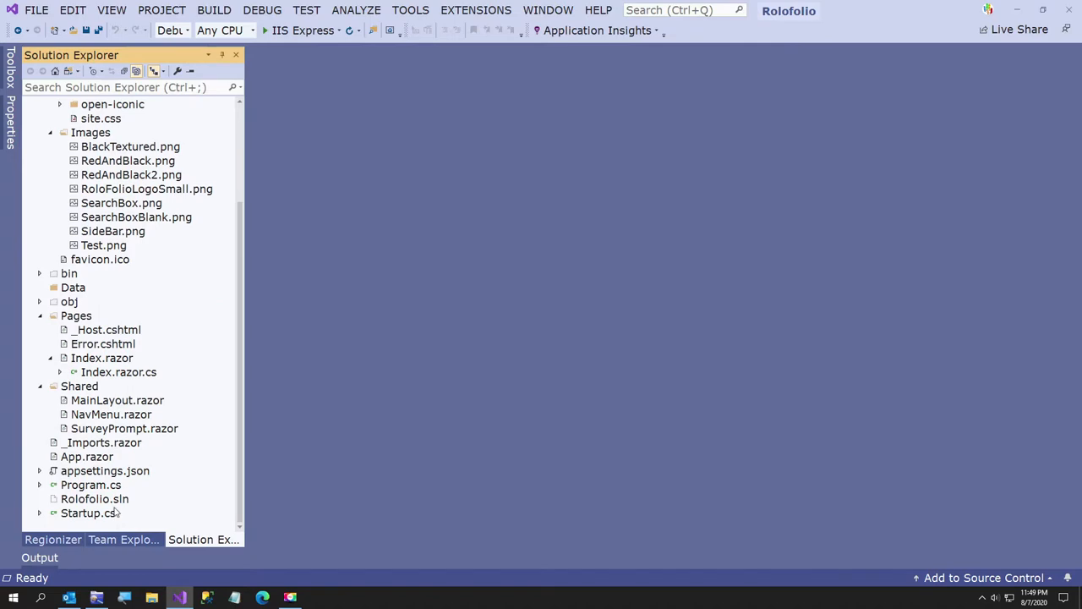
double_click(88, 514)
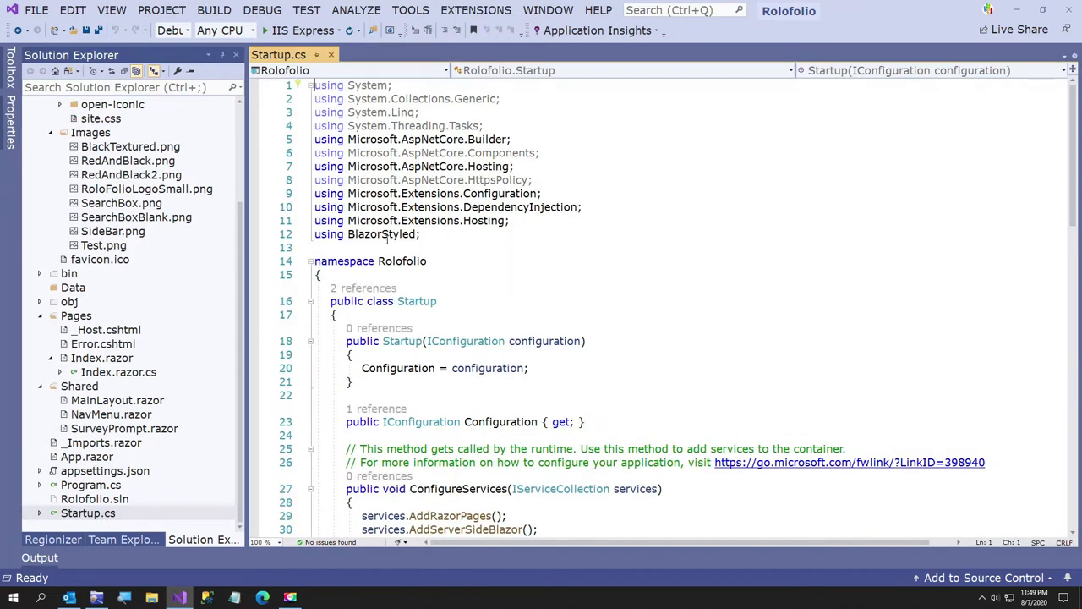
scroll("down", 3)
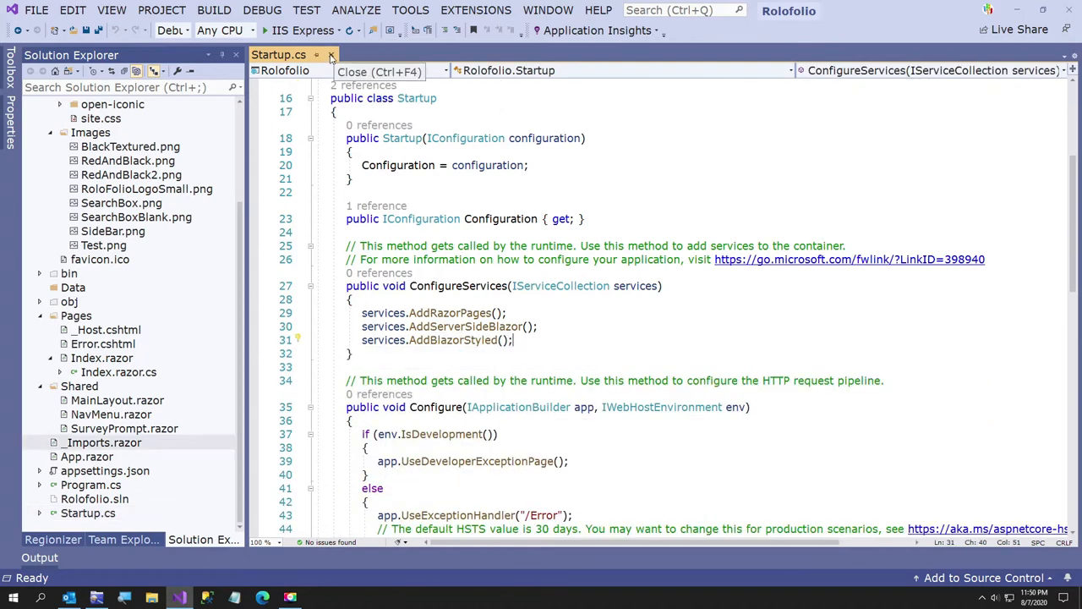
left_click(332, 54)
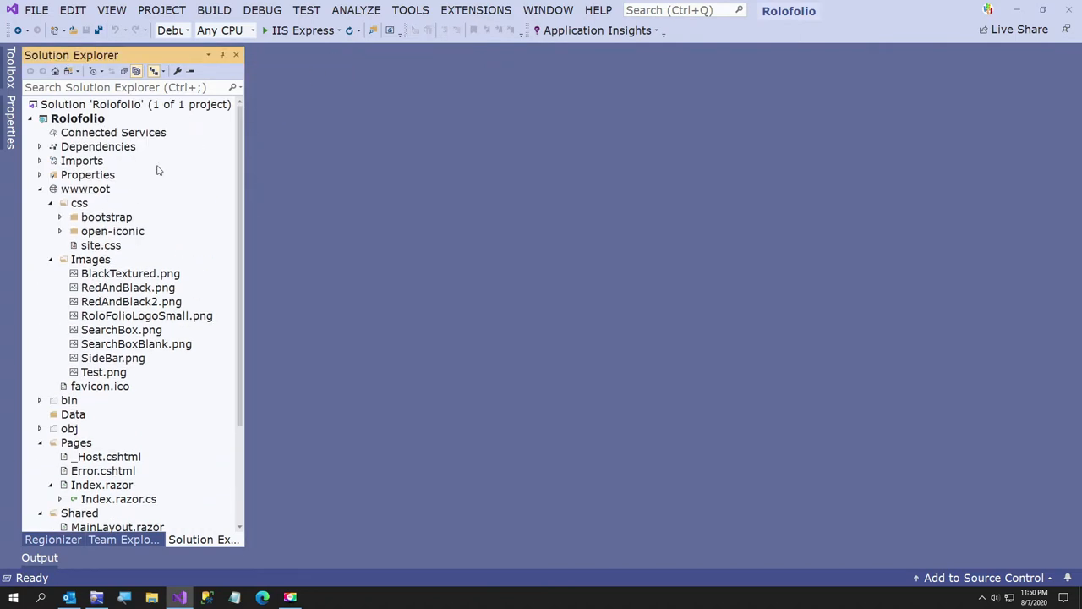
mouse_move(58, 342)
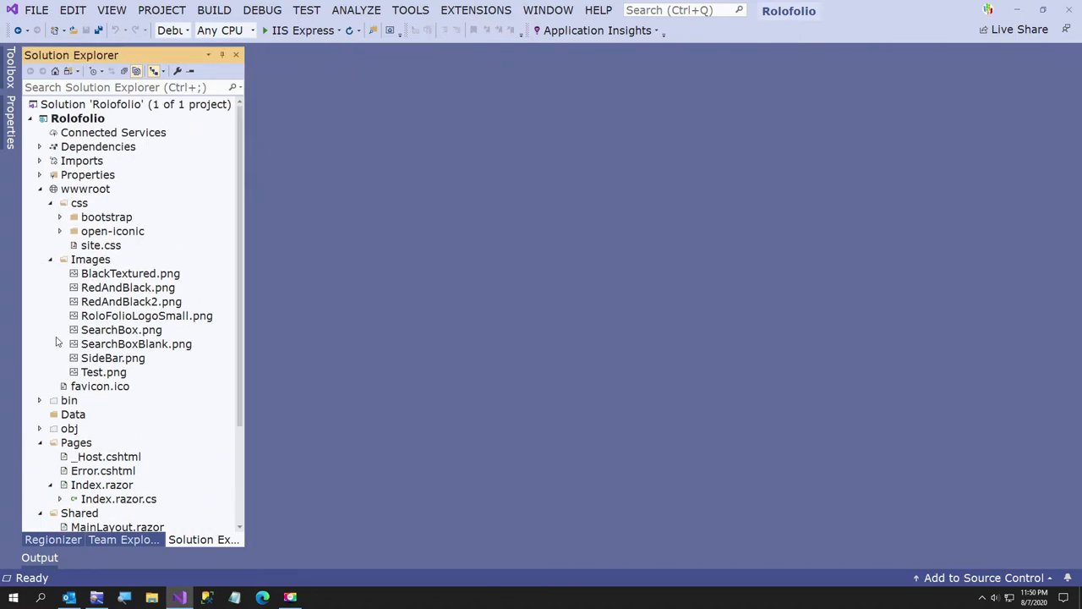
double_click(101, 484)
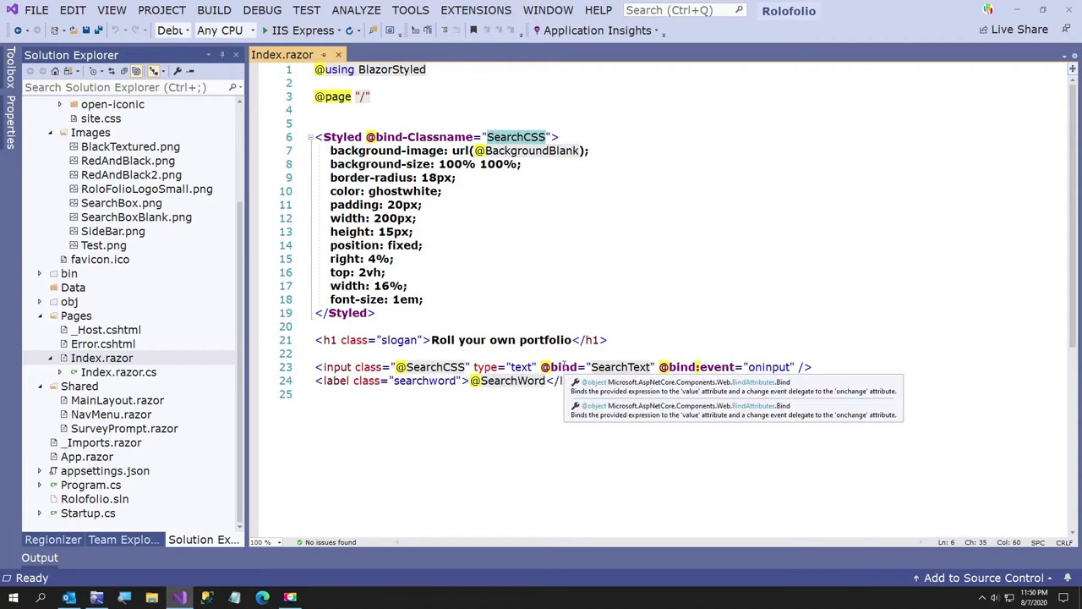
right_click(499, 361)
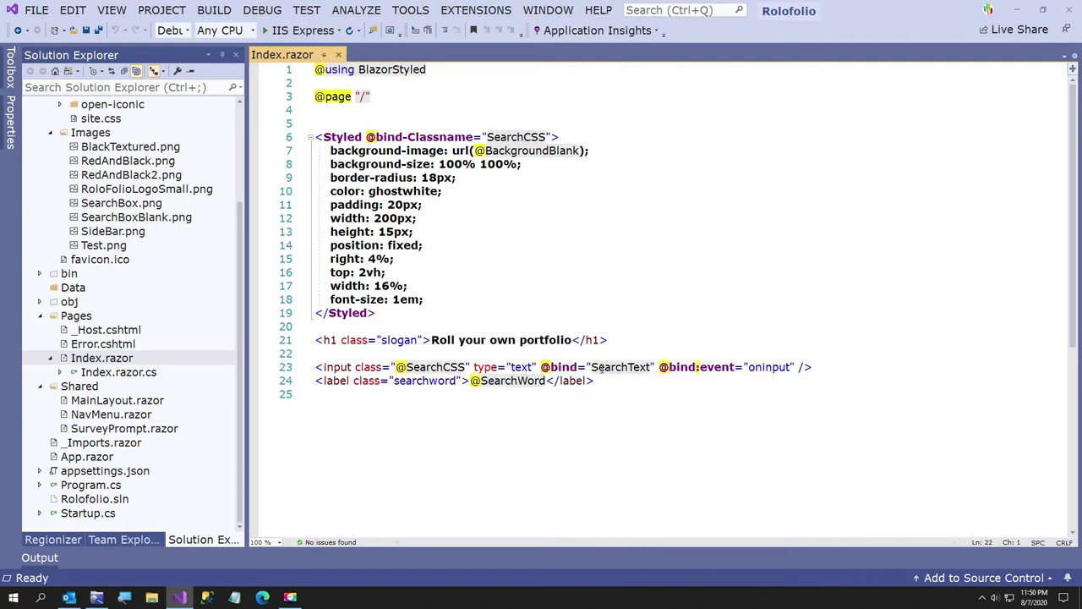
left_click(622, 366)
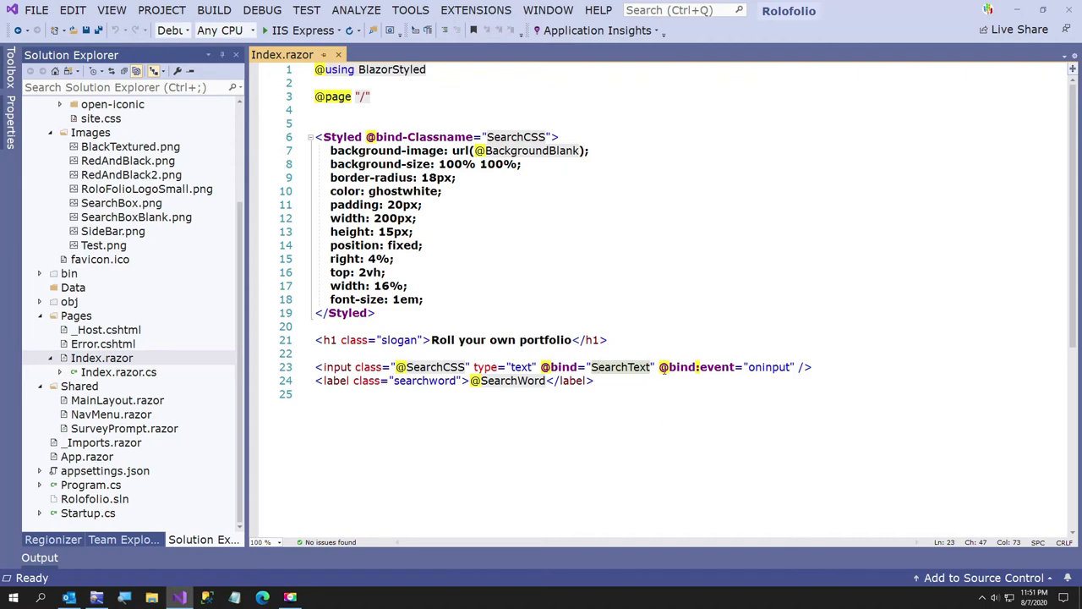
left_click(777, 365)
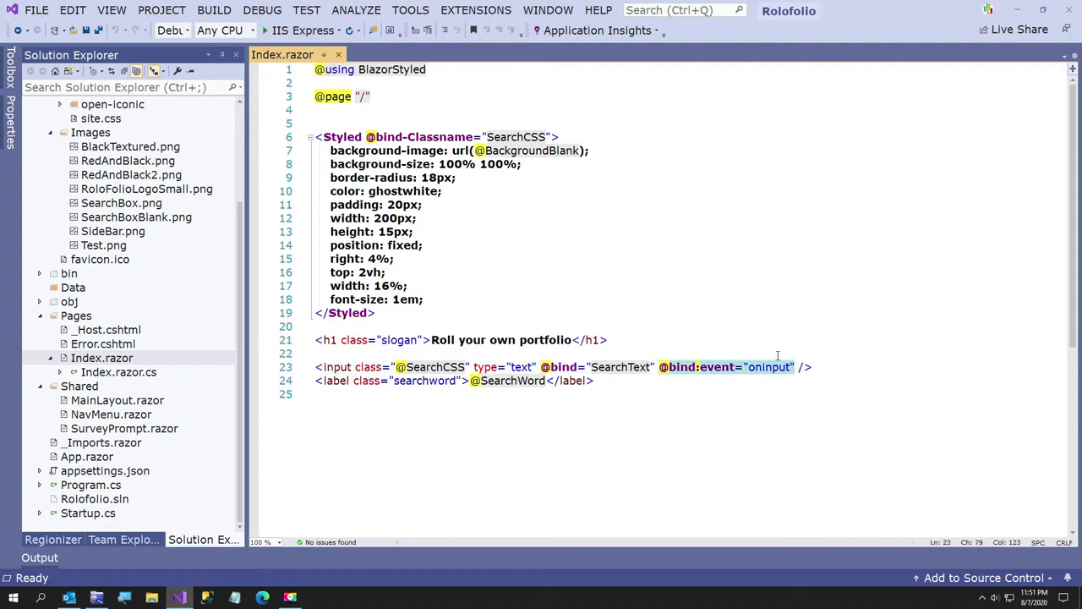
Step: Save Index.razor from its editor tab menu
right_click(281, 54)
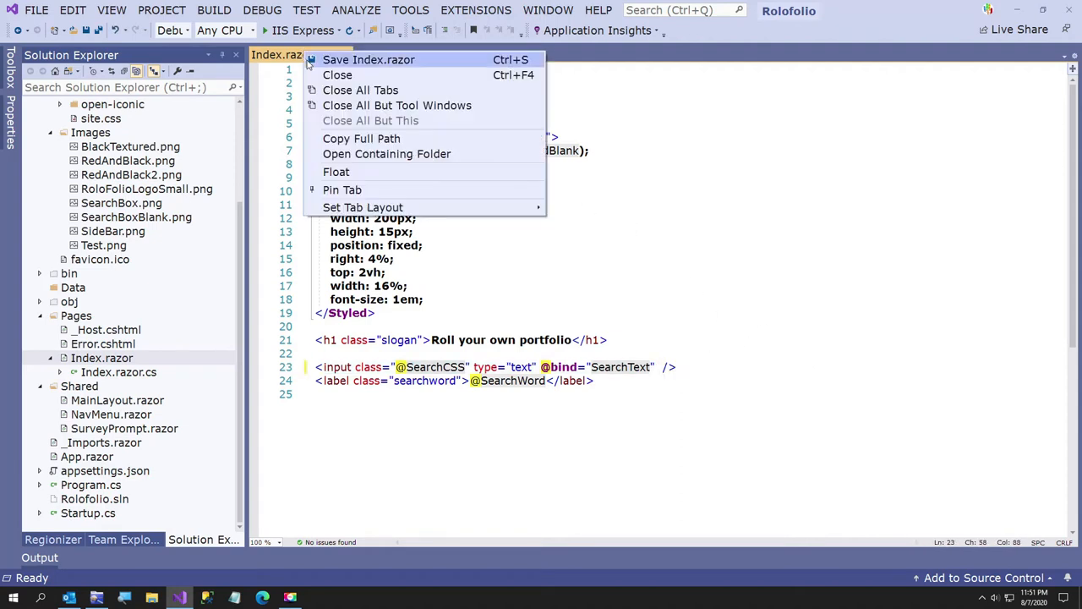
left_click(262, 10)
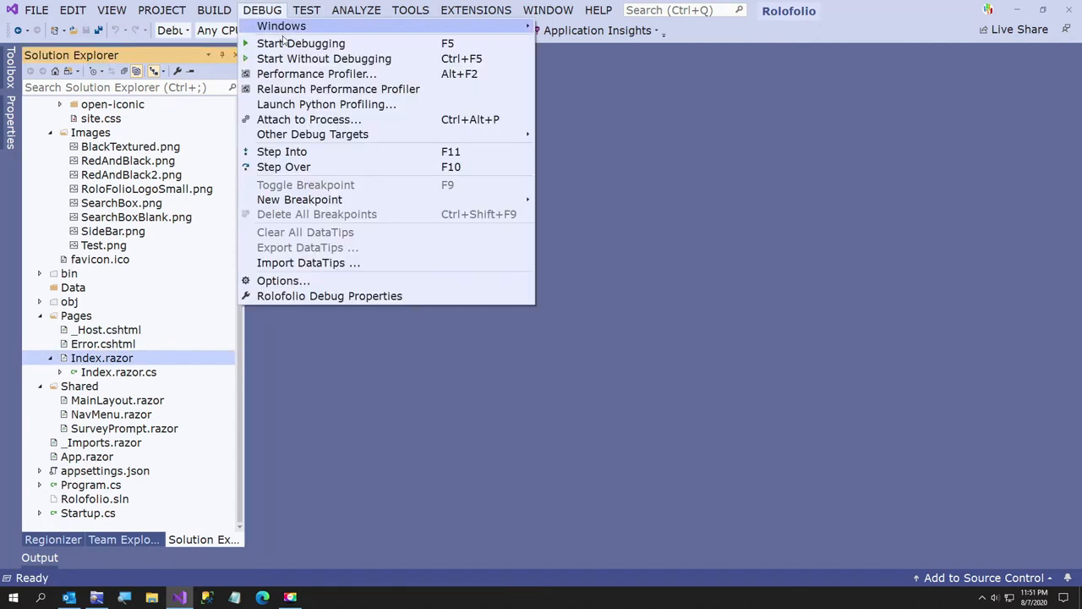
Step: Launch the site in Edge and type test text 'asdfasdfaf' into the SEARCH box
left_click(301, 44)
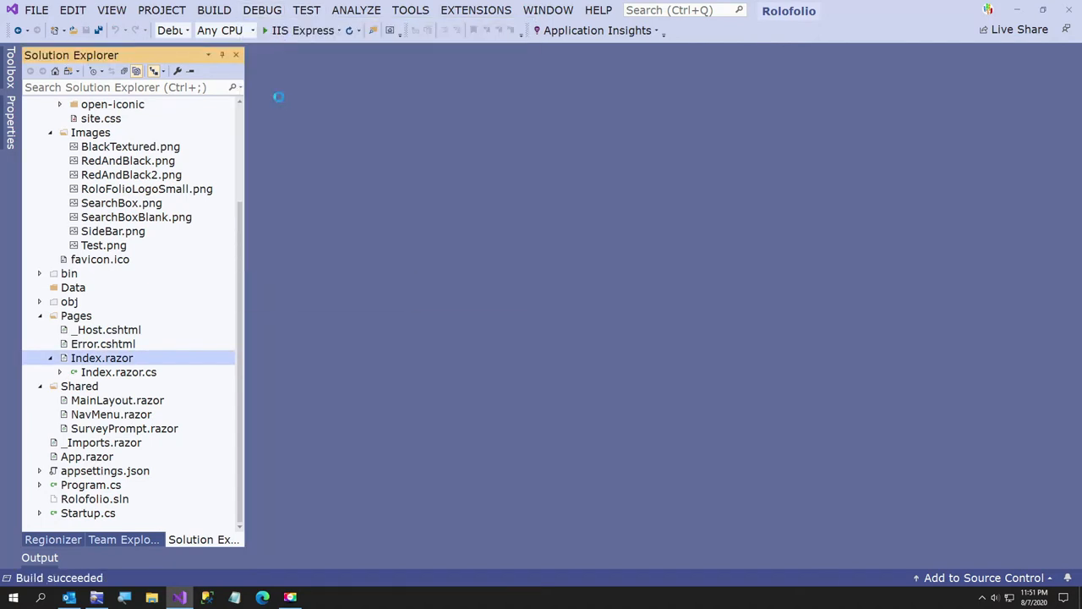
left_click(264, 30)
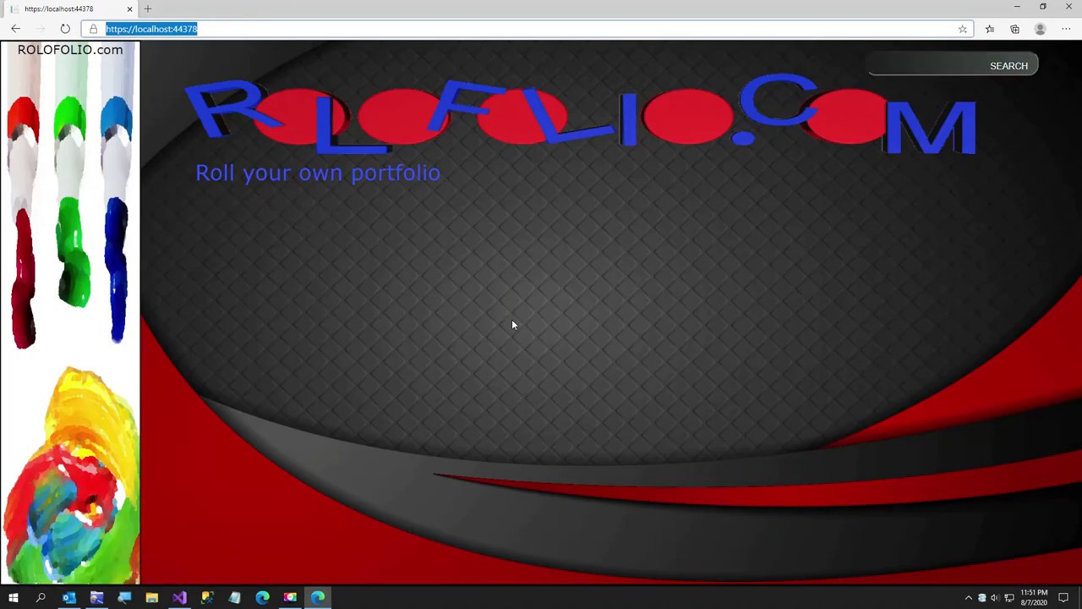
left_click(930, 64)
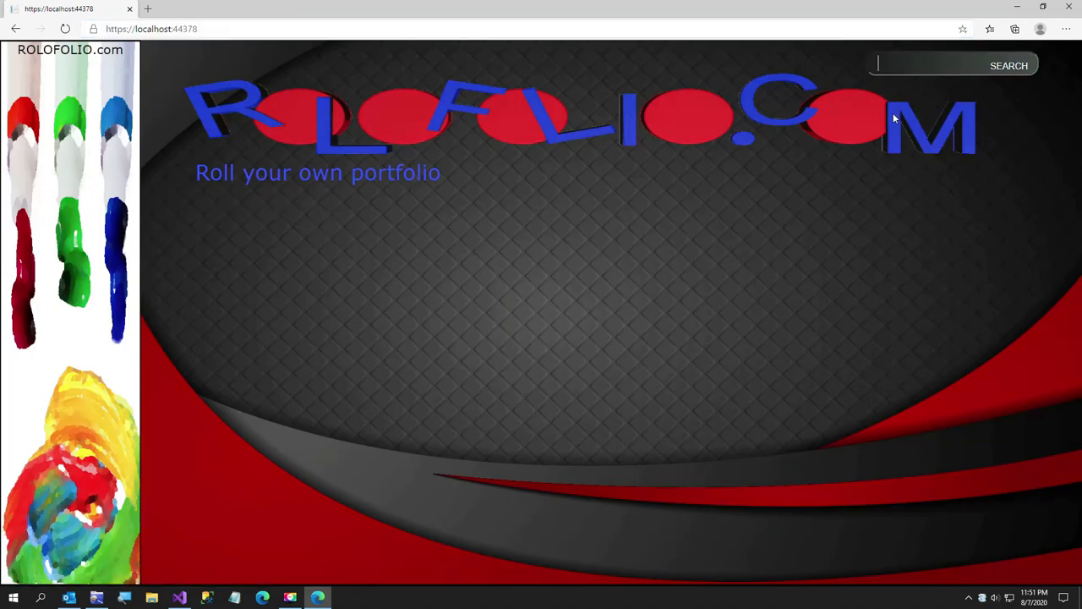
type("asdfasdfaf")
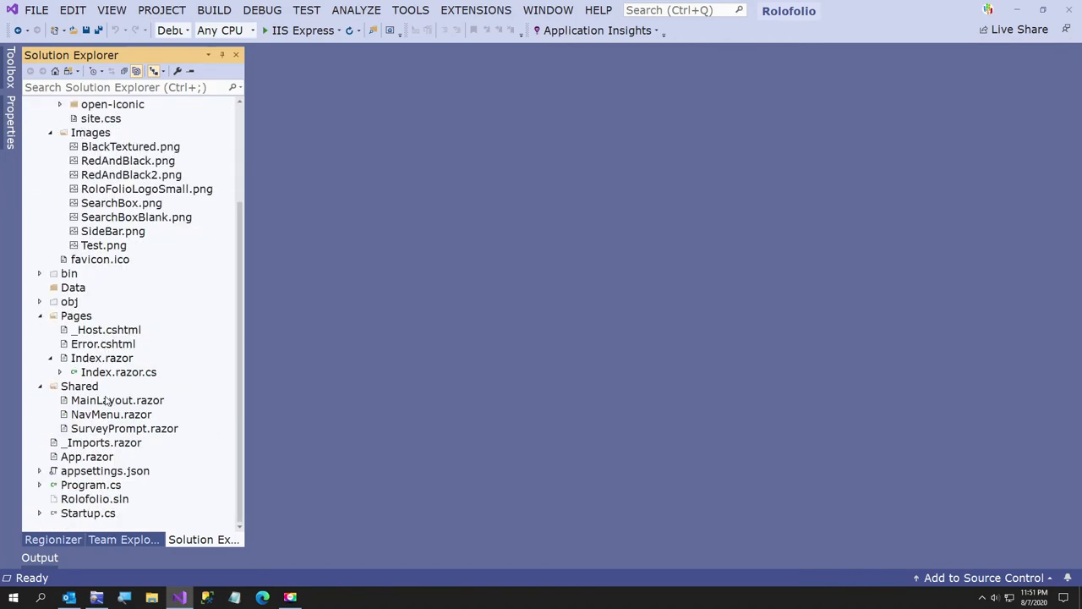
double_click(102, 359)
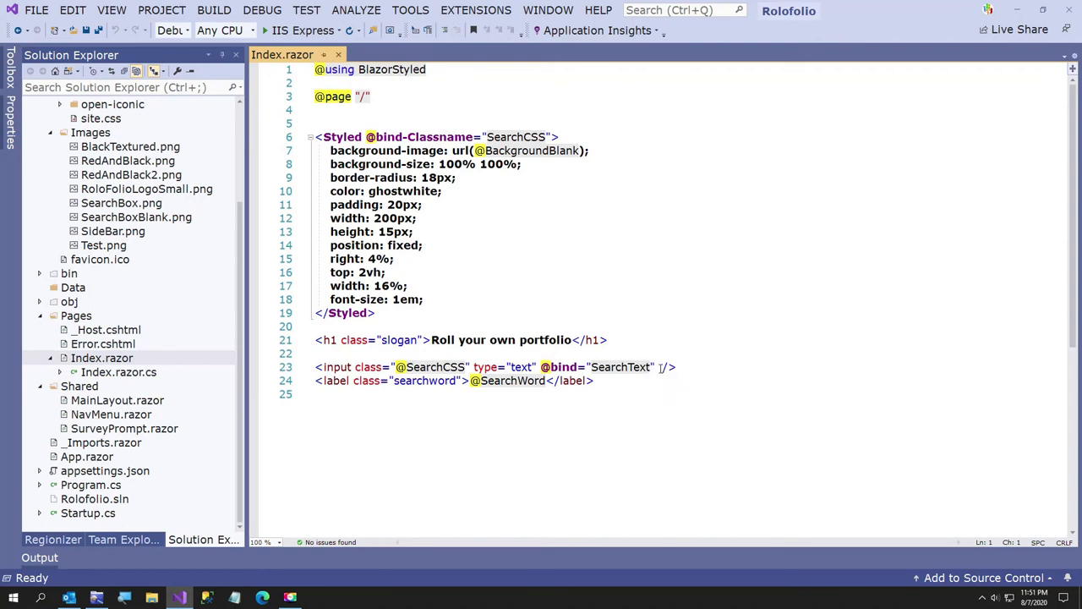
type("@bind:event=\"oninput\"")
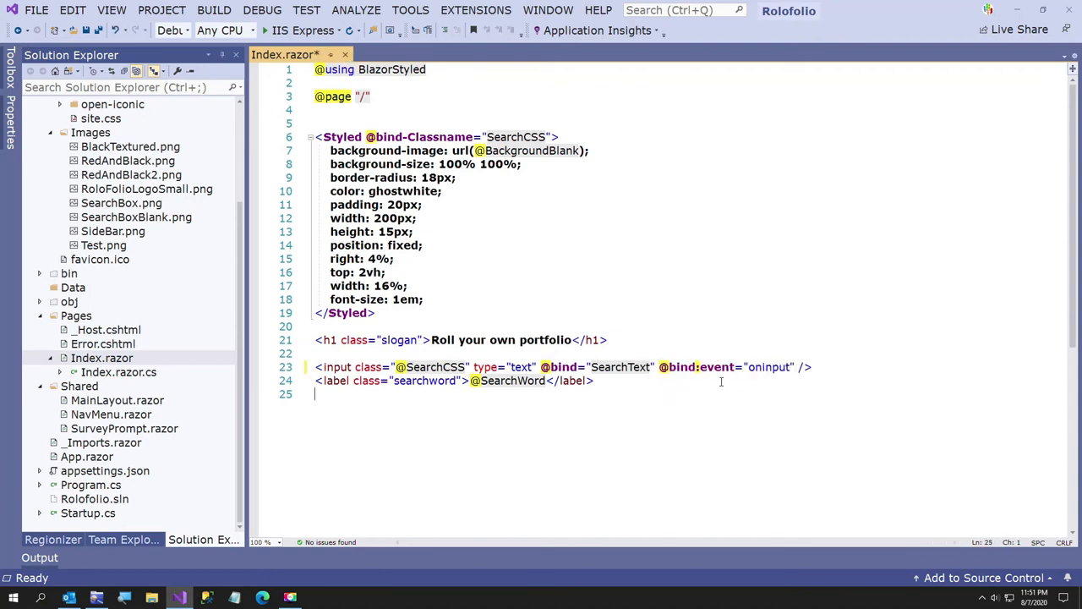
mouse_move(779, 370)
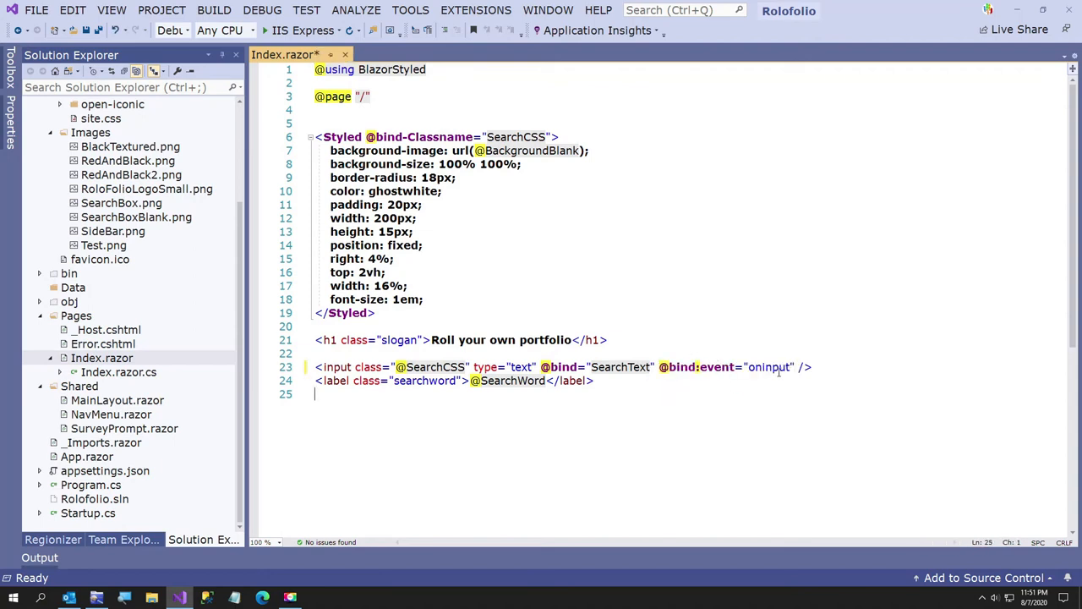
mouse_move(752, 355)
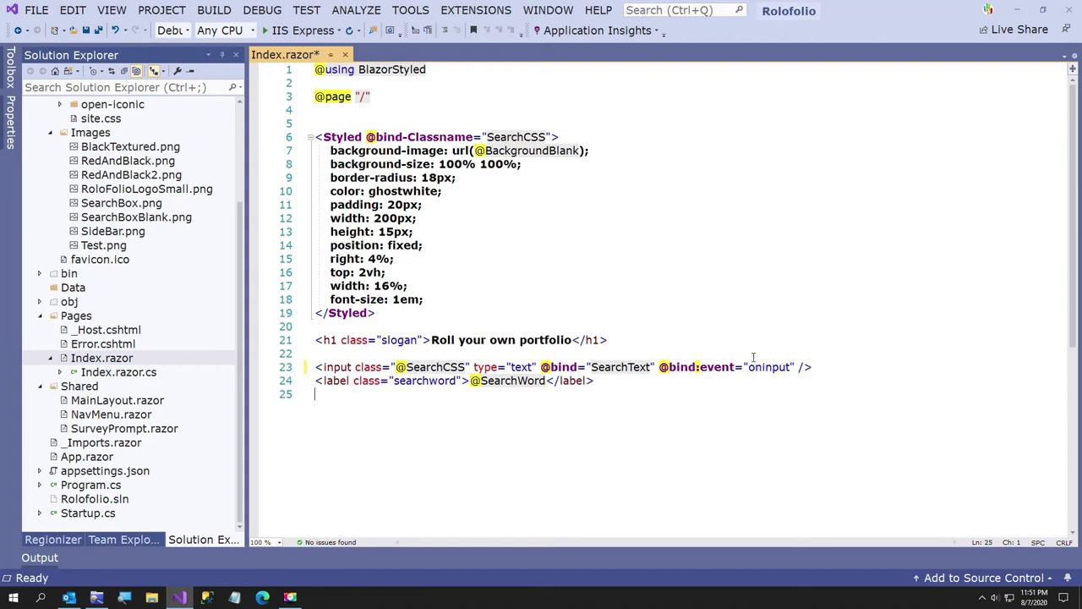
left_click(416, 381)
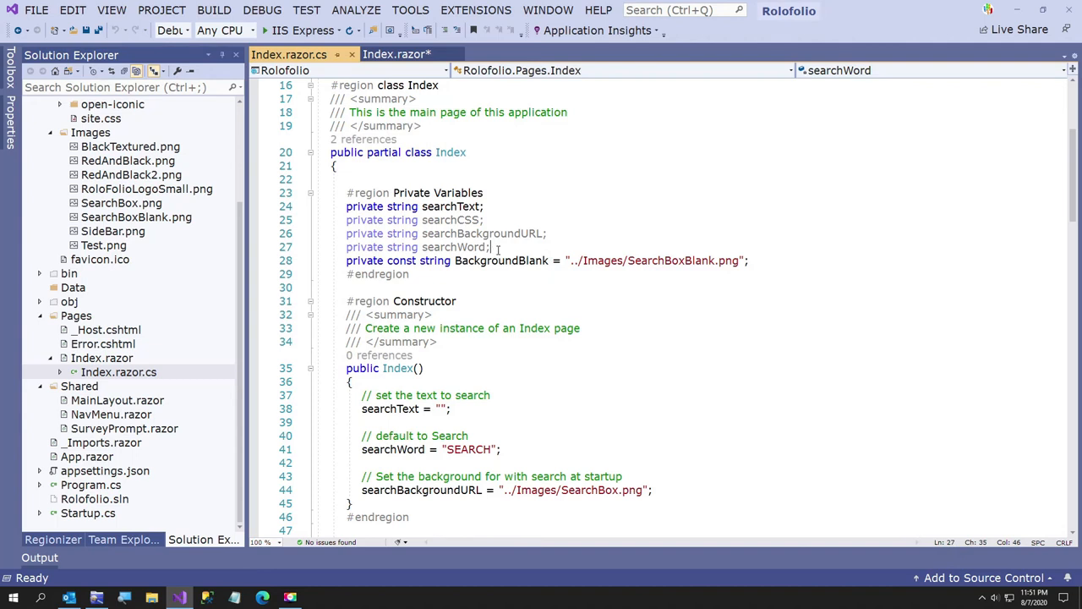
Step: Review the SearchText property setter logic in Index.razor.cs
scroll("down", 3)
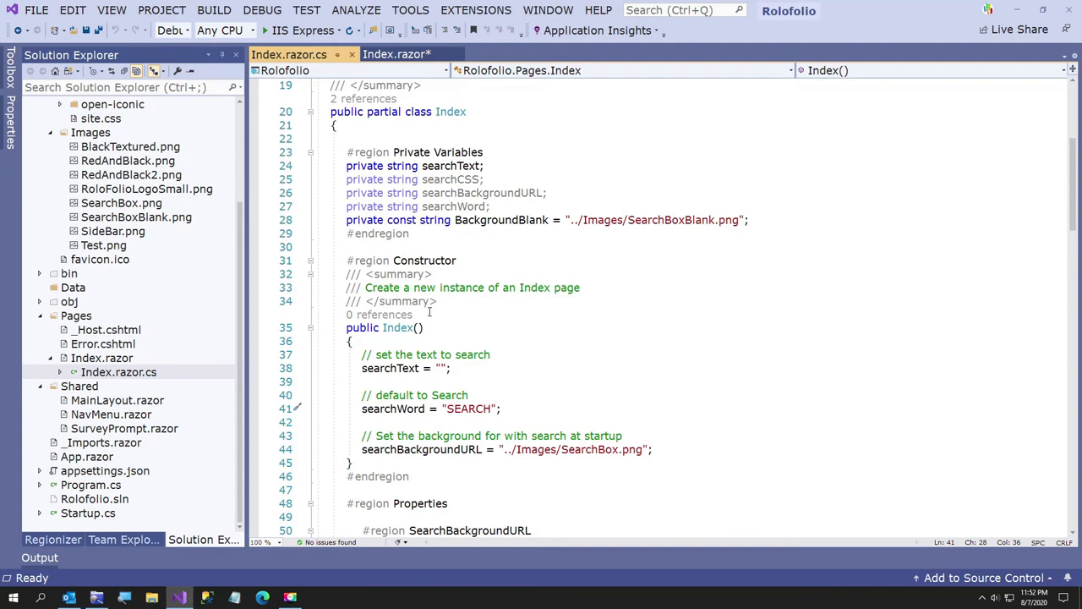
scroll("down", 3)
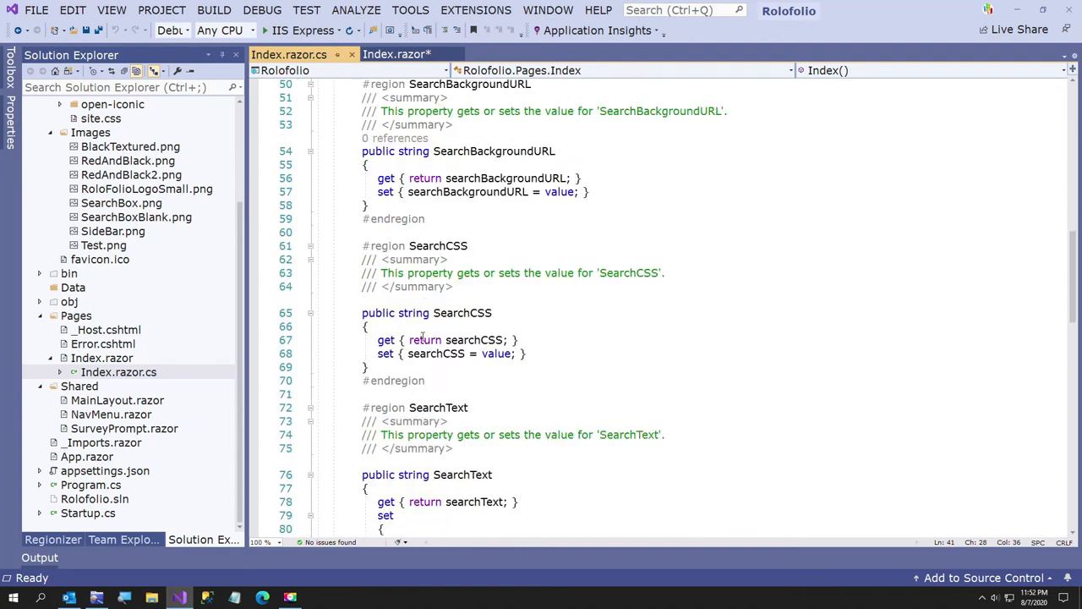
scroll("down", 3)
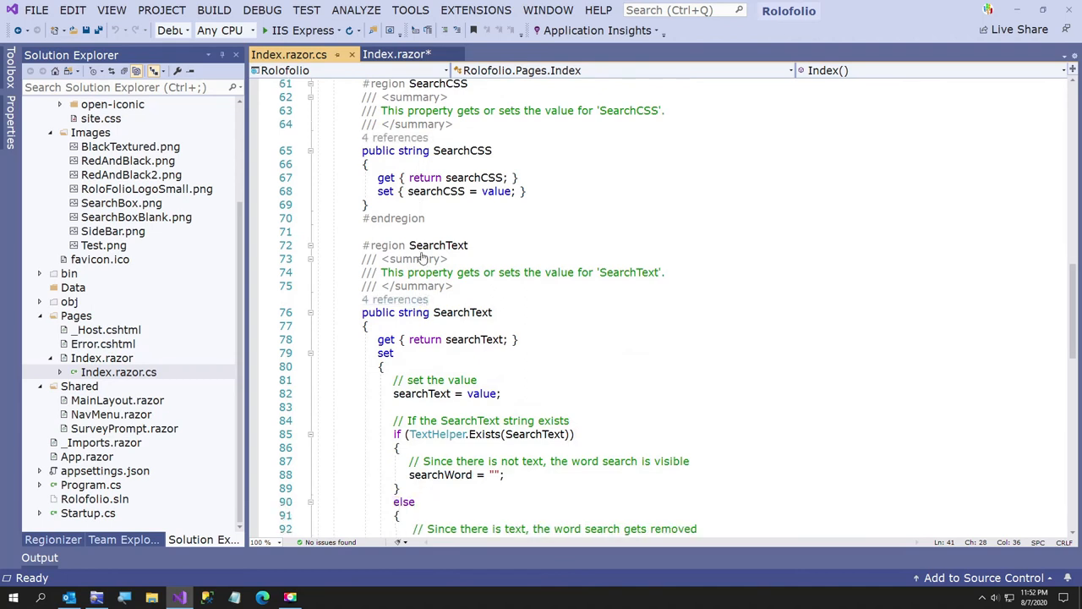
scroll("down", 3)
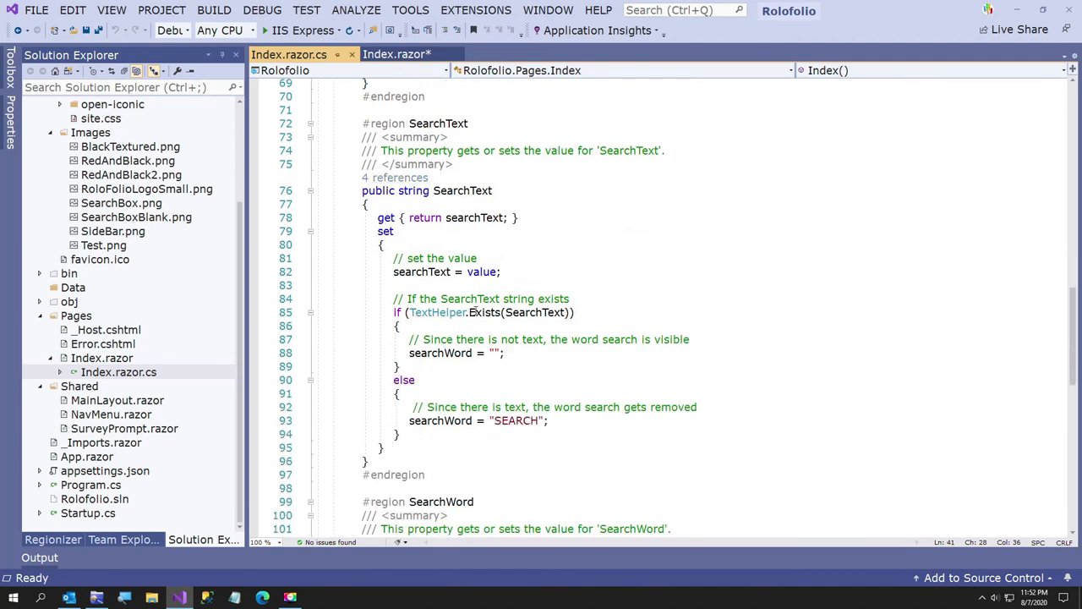
mouse_move(436, 311)
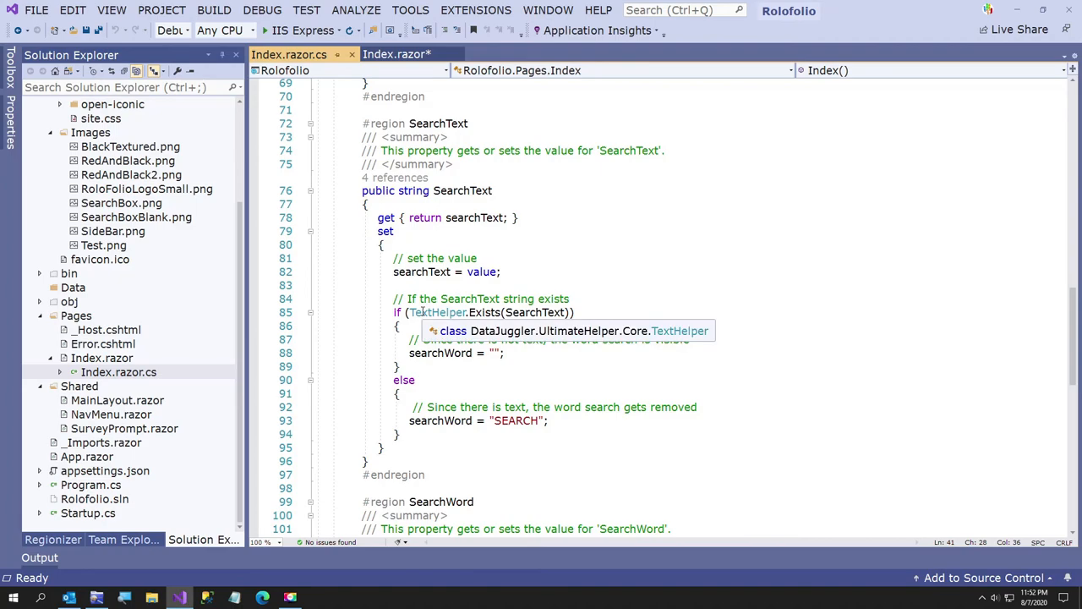
scroll("up", 3)
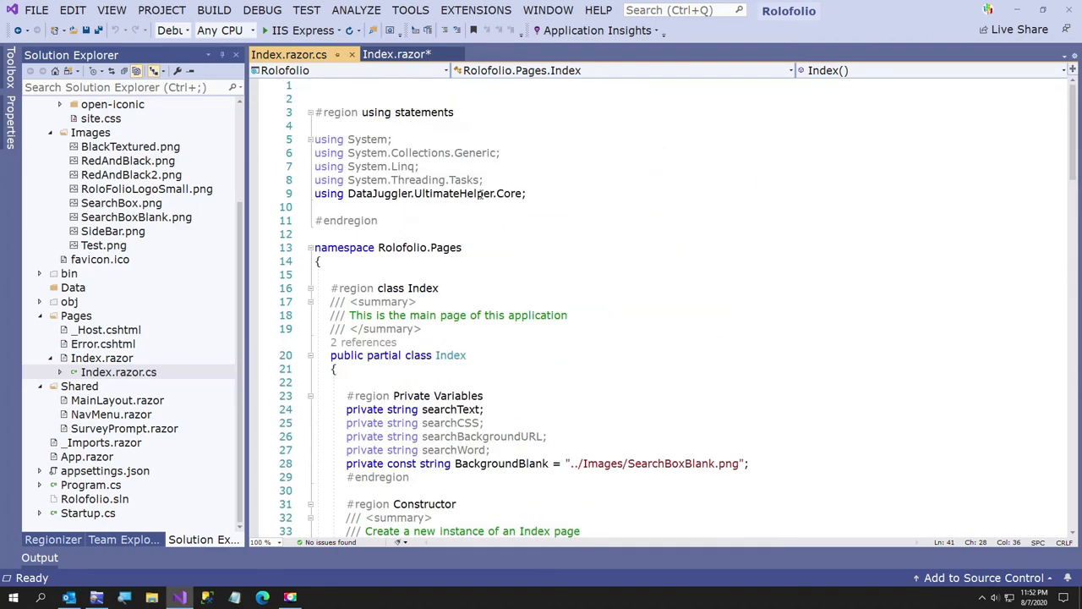
scroll("down", 3)
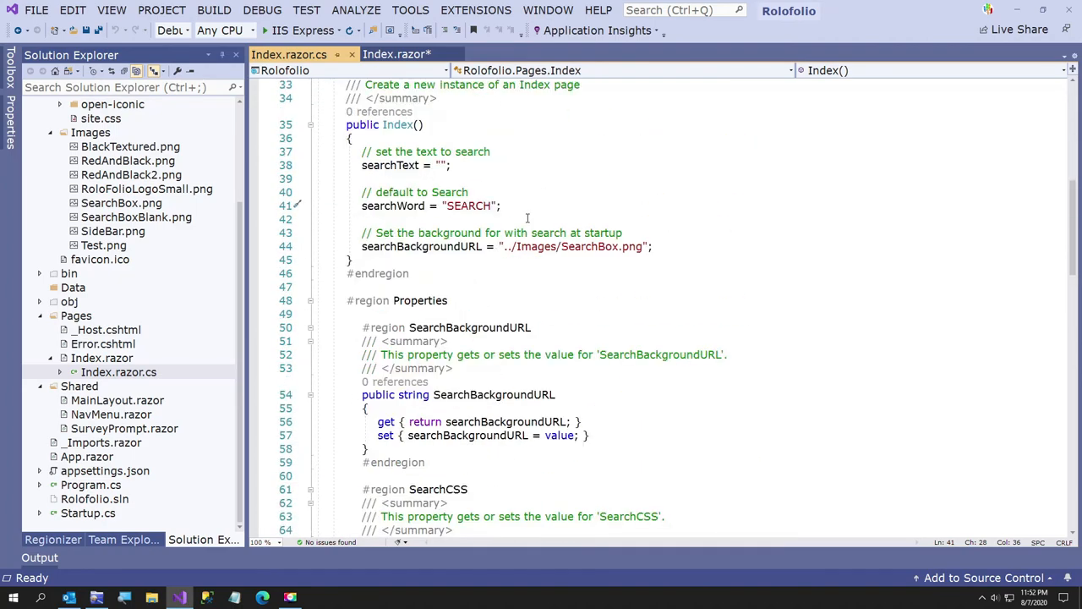
scroll("down", 3)
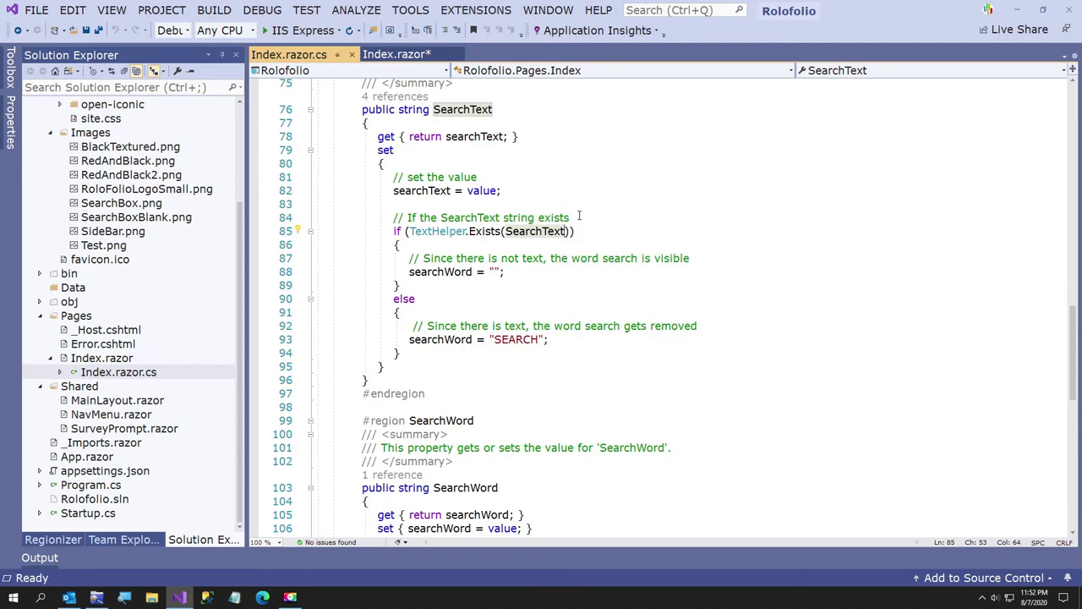
type(",")
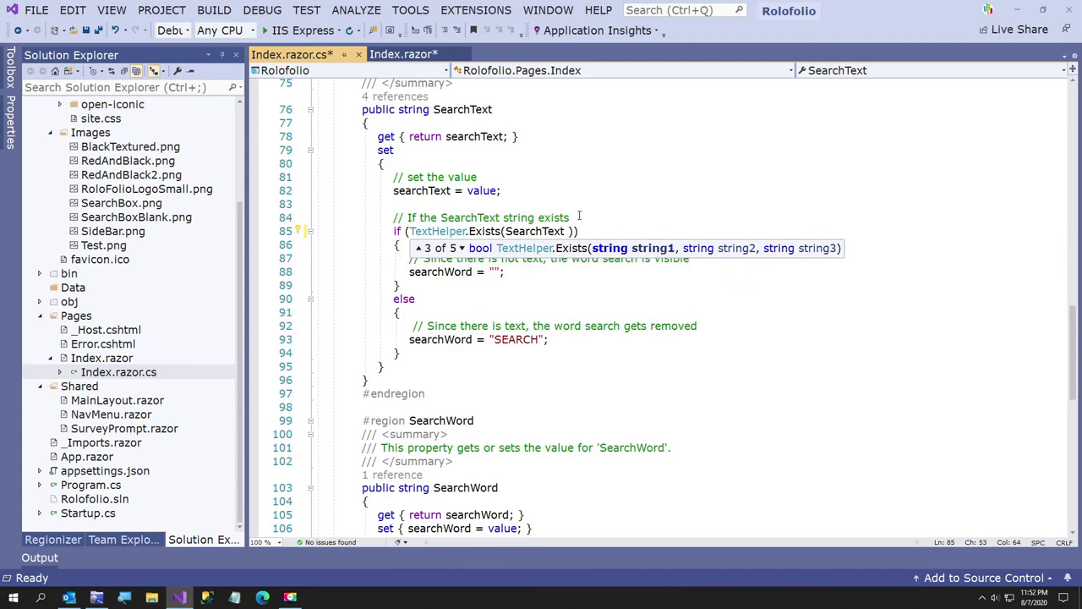
mouse_move(537, 230)
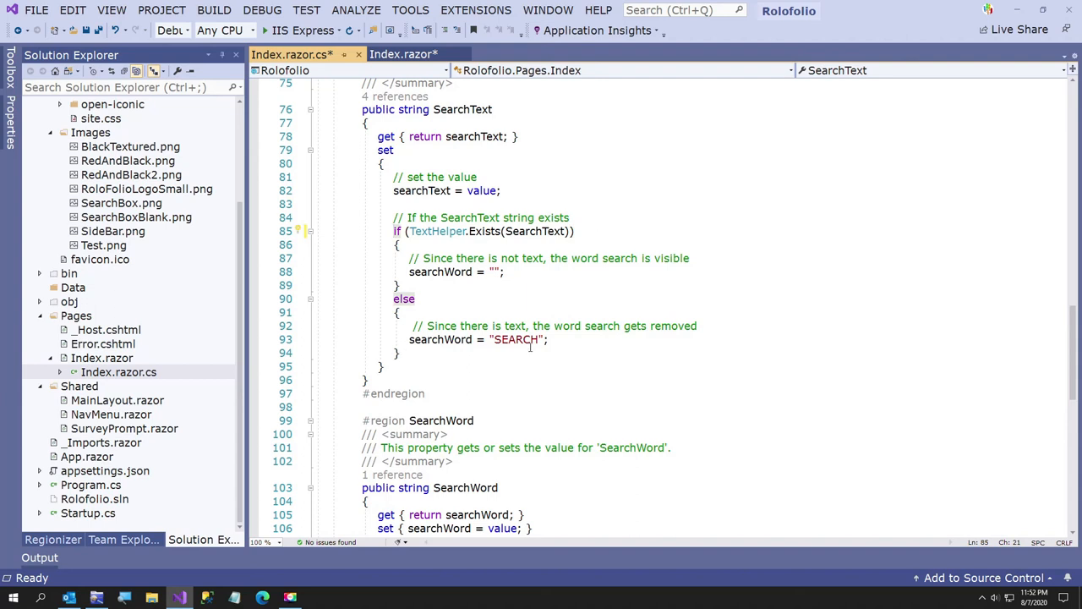
Step: Close the code files saving Index.razor, then start the site without debugging
left_click(516, 338)
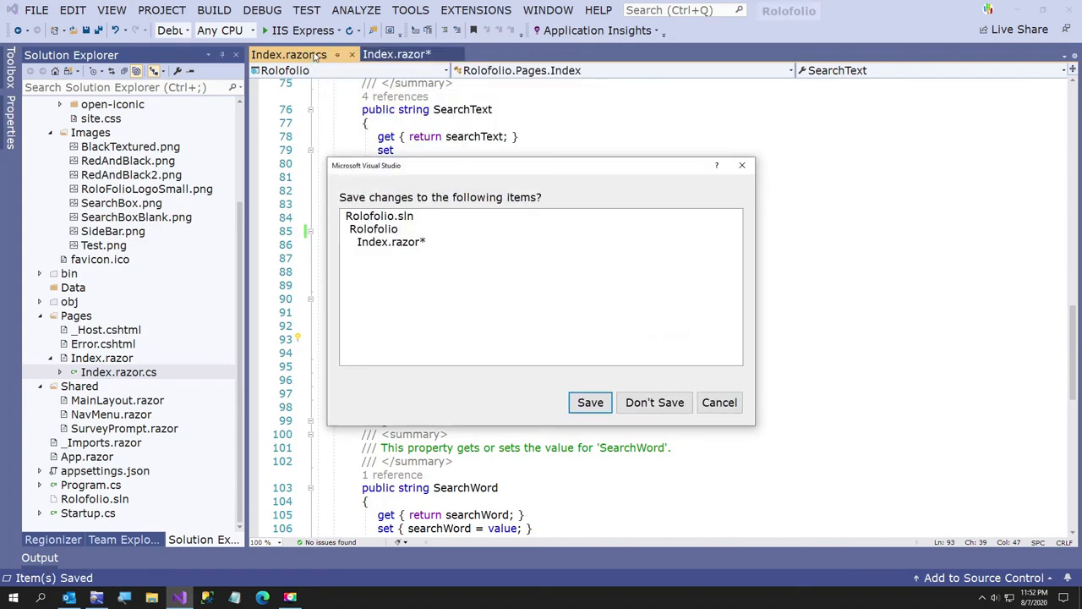
left_click(260, 10)
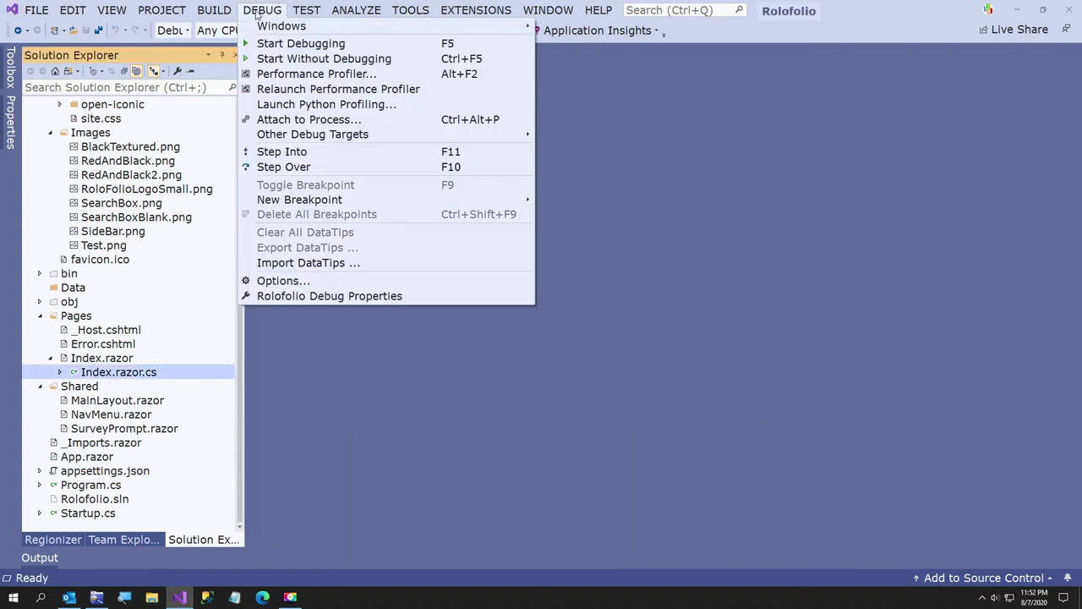
left_click(324, 57)
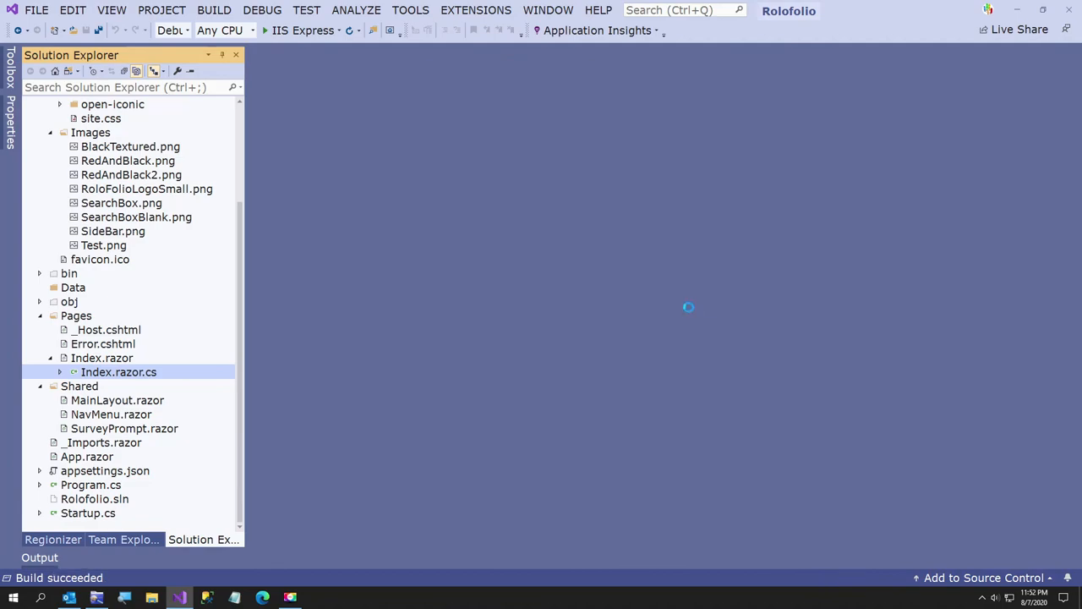